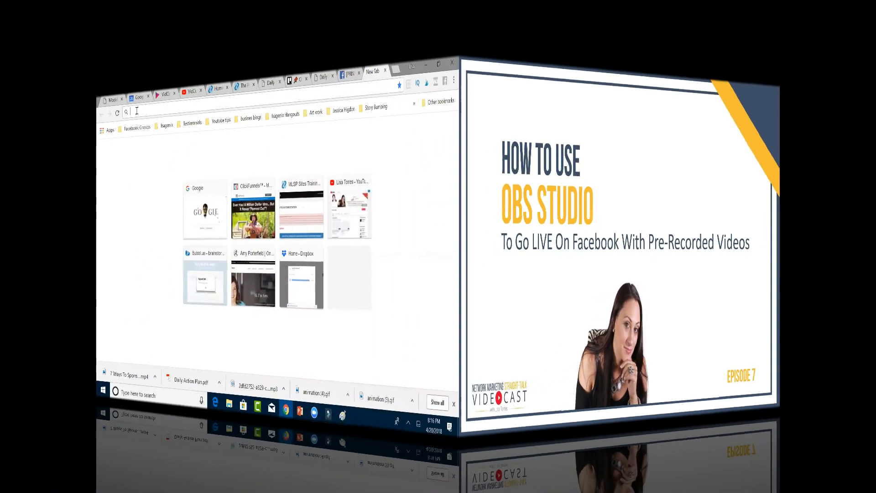
- Search Google for 'obs studio' from a new Chrome tab via the autocomplete suggestion
click(440, 67)
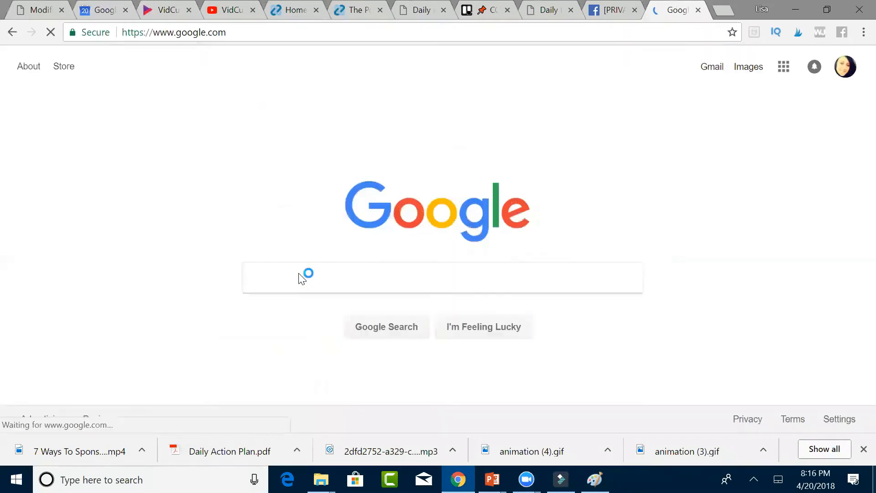
text(obs)
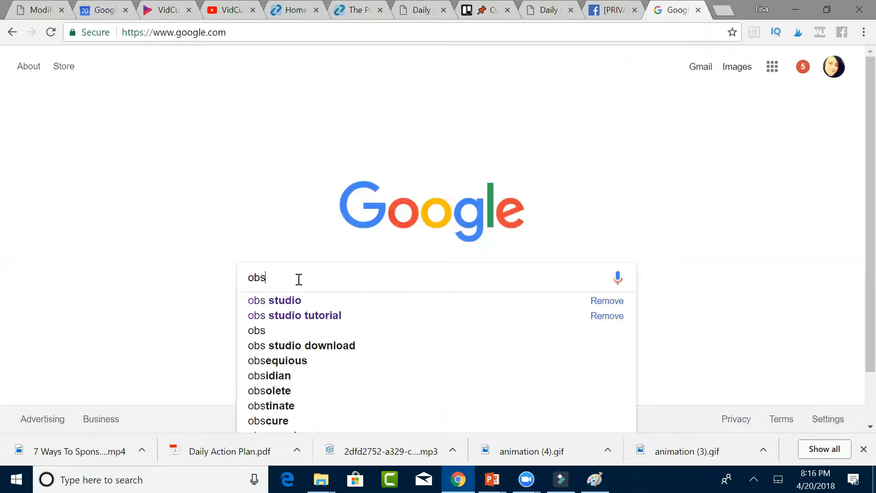
text(studi)
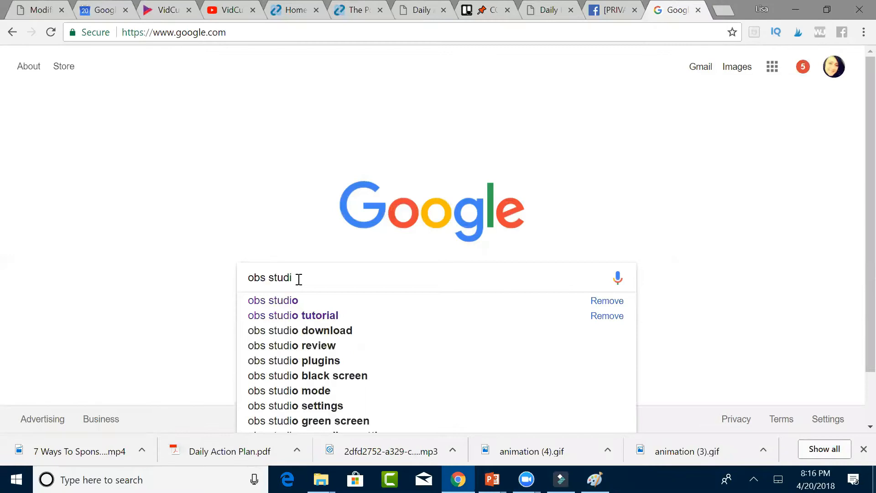
click(273, 300)
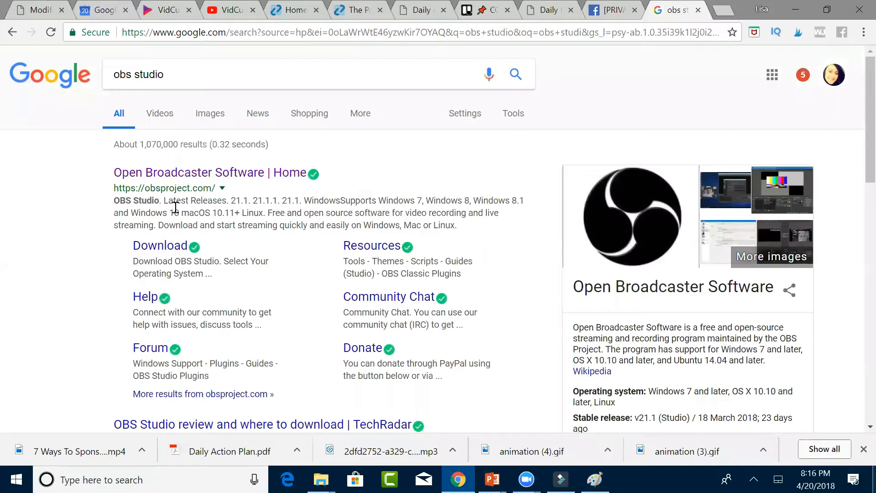
- Open the 'Open Broadcaster Software | Home' result at obsproject.com
click(200, 172)
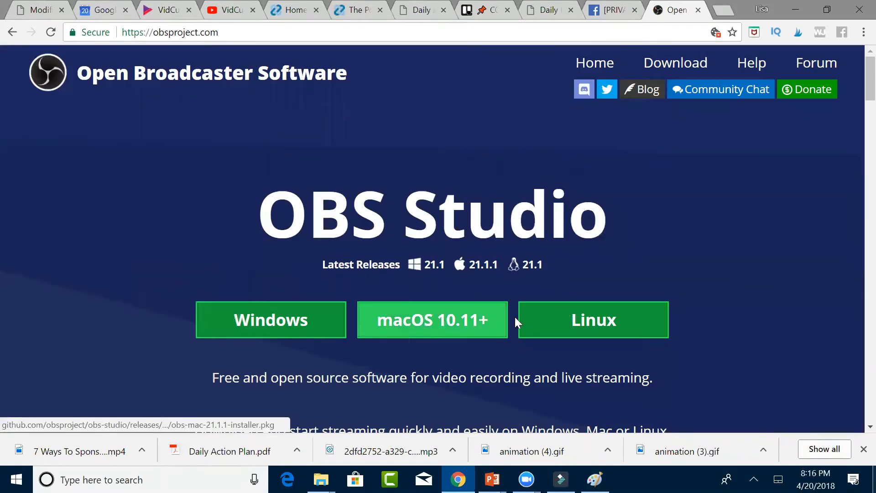
mouse_move(255, 304)
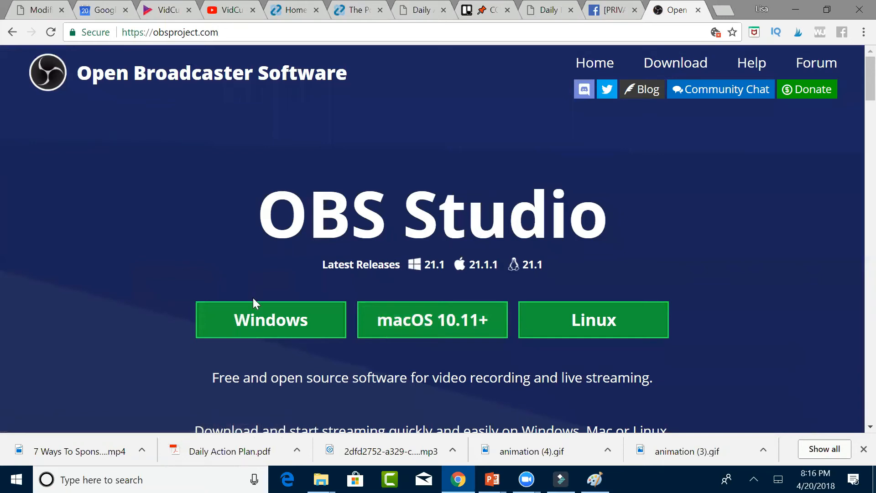
mouse_move(356, 262)
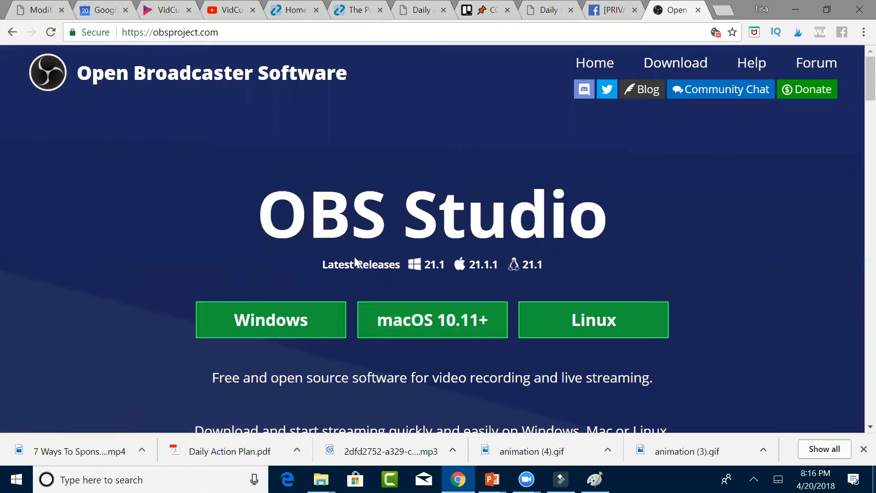
- Launch OBS Studio (64bit) from a Start menu search for 'obs'
text(obs)
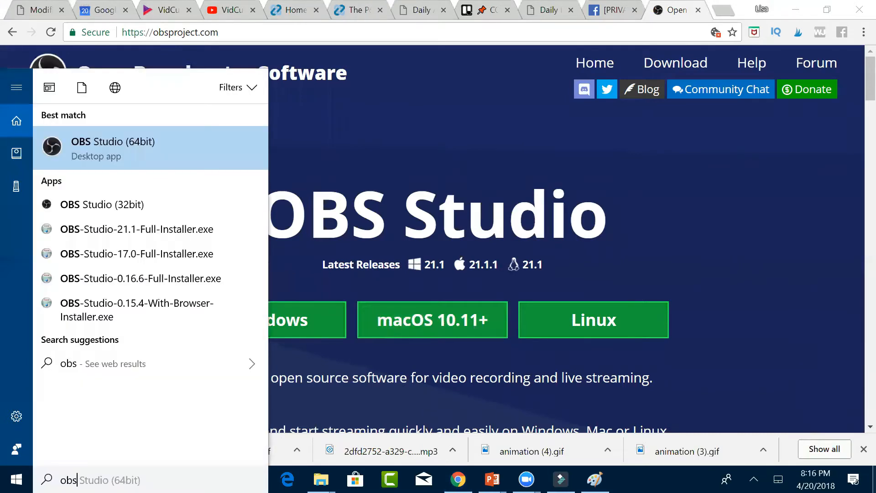
click(111, 148)
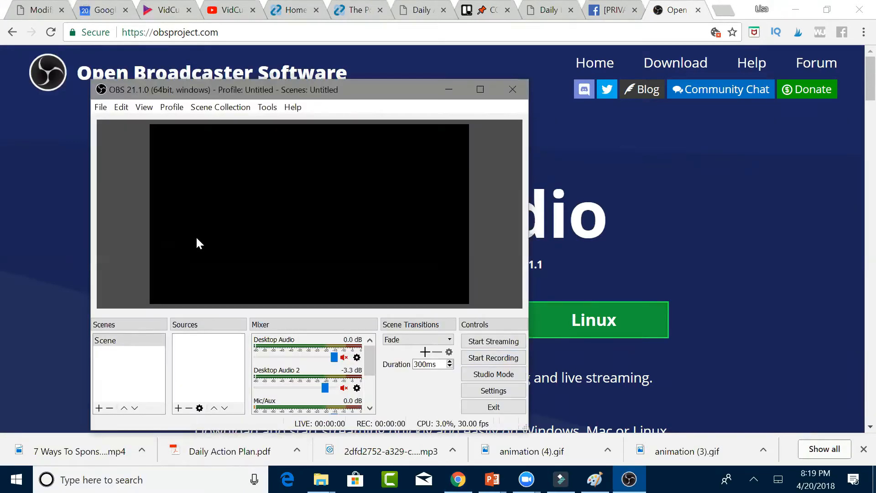
mouse_move(211, 258)
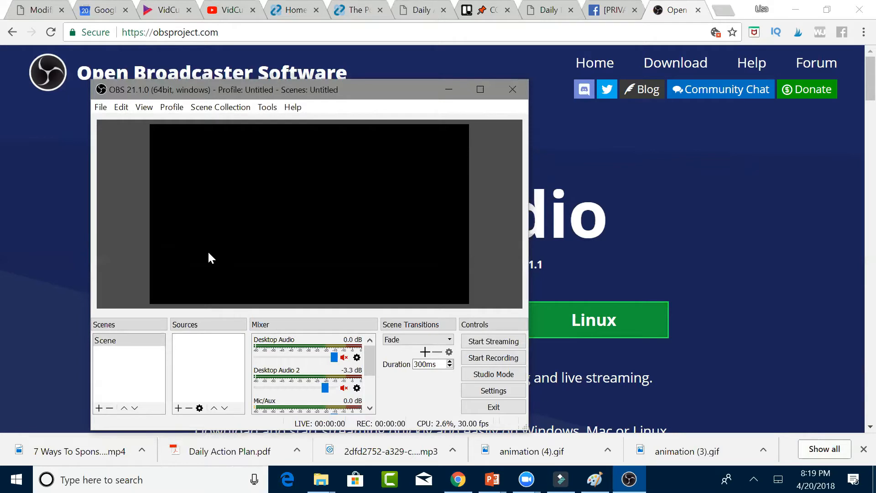
mouse_move(112, 329)
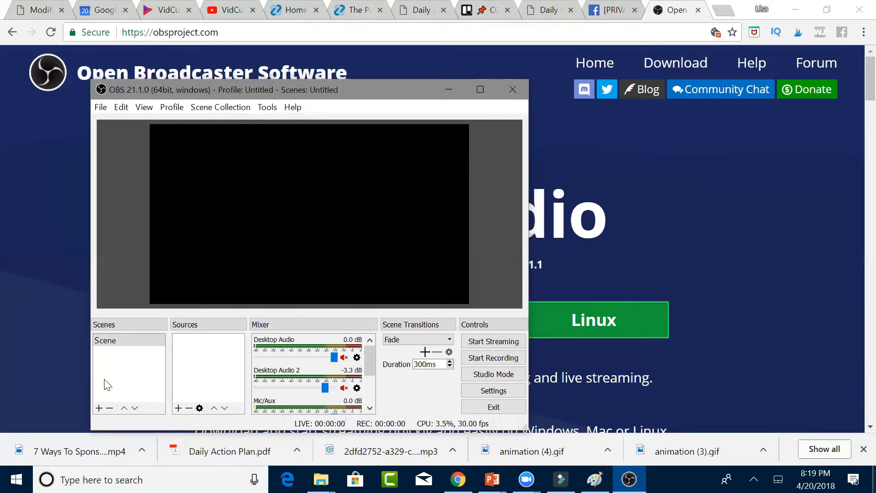
- Add a scene named 'Facebook Live' to the Scenes list
click(95, 407)
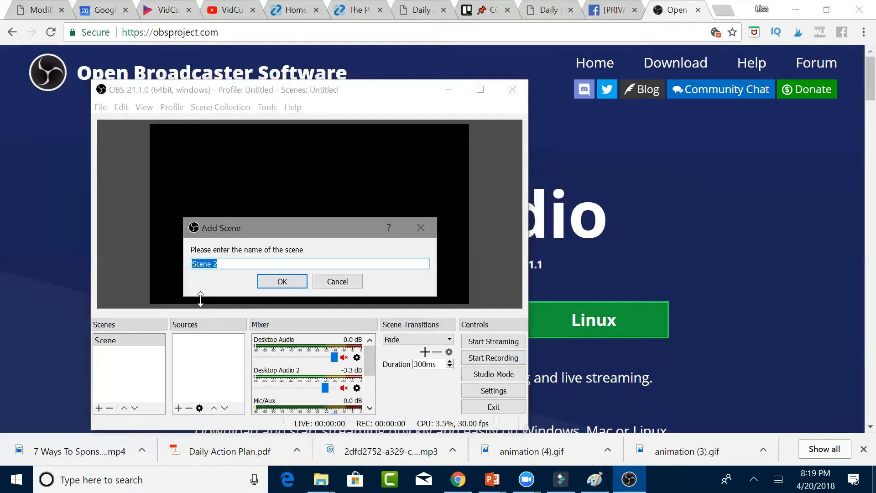
text(Facebook Live)
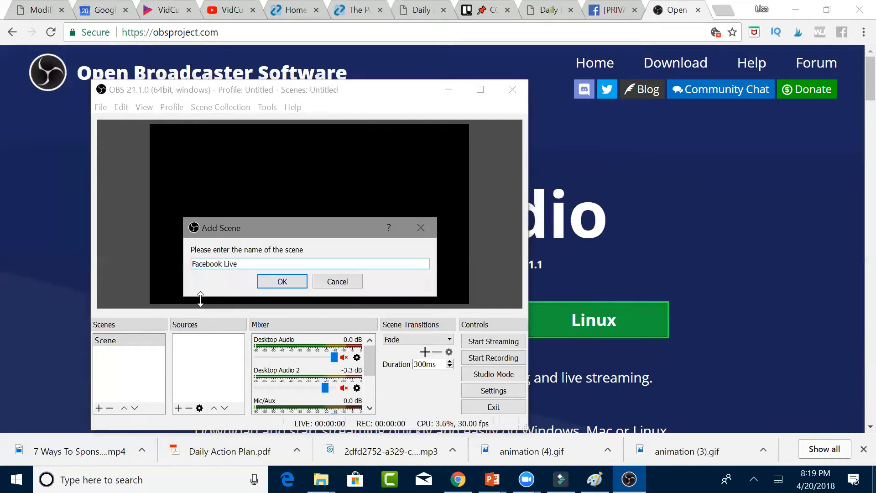
click(282, 281)
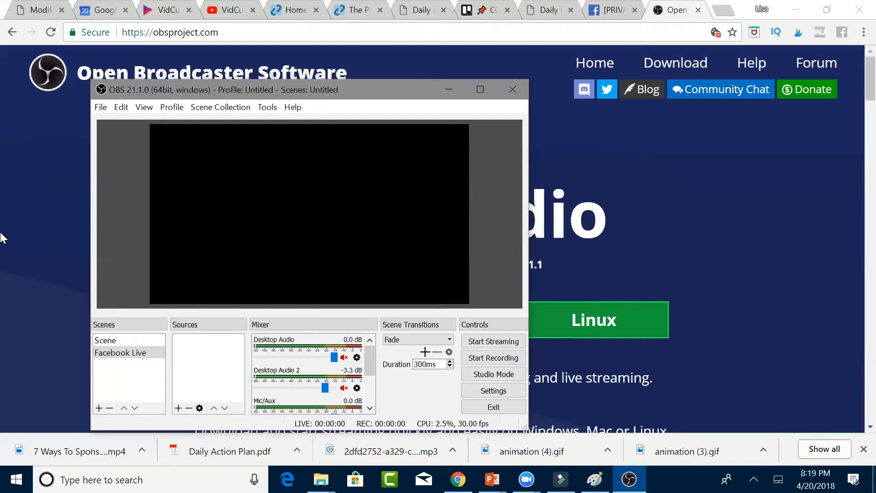
mouse_move(190, 335)
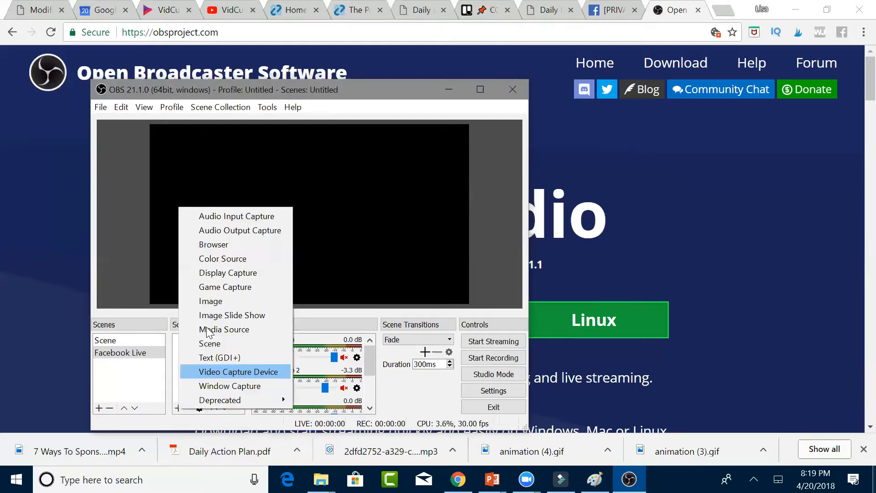
mouse_move(224, 329)
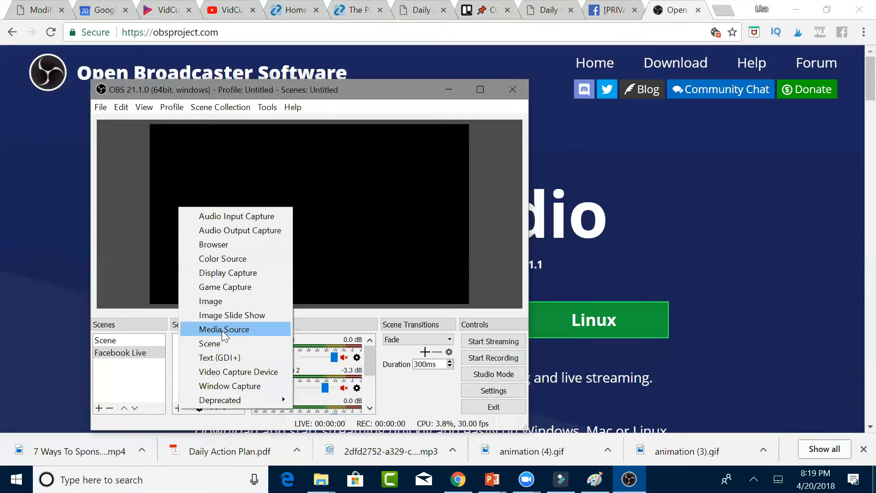
- Add a Media Source named 'Episode 3' and open its properties
click(224, 329)
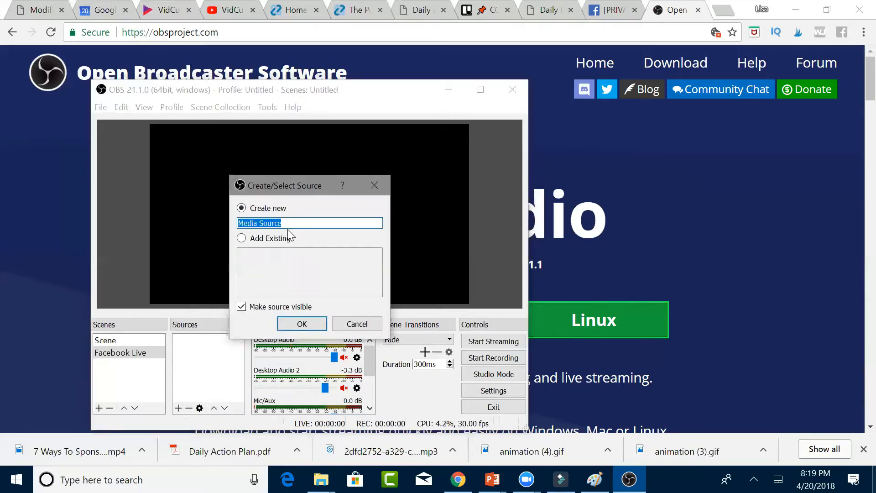
text(Episode)
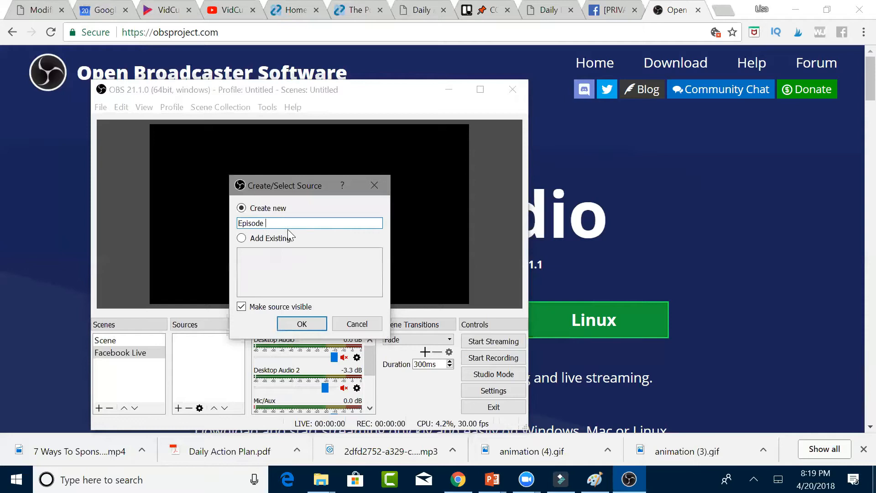
text(3)
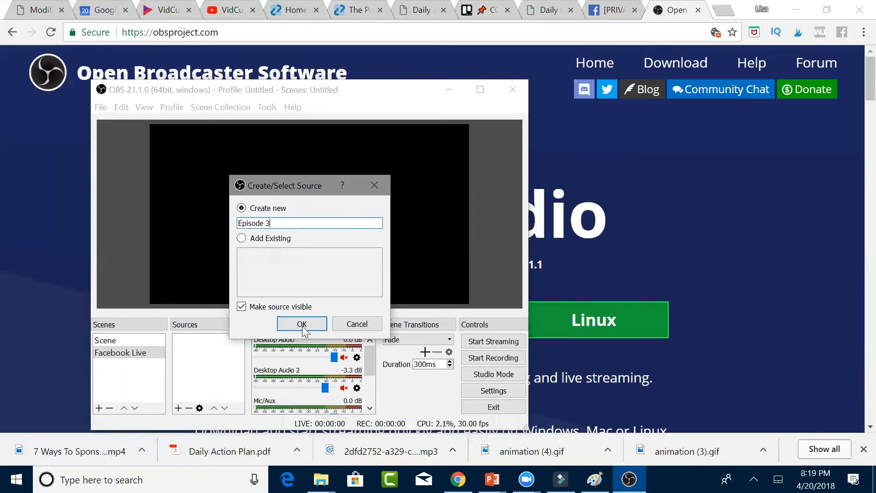
click(302, 324)
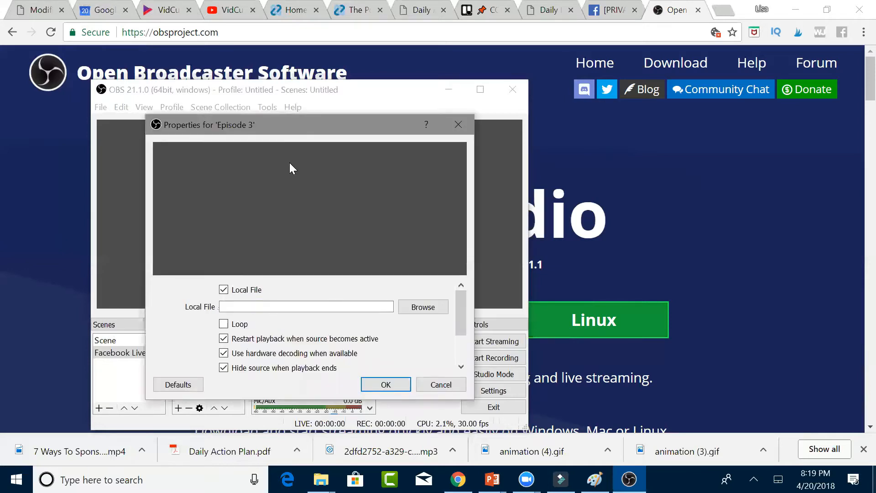
mouse_move(290, 273)
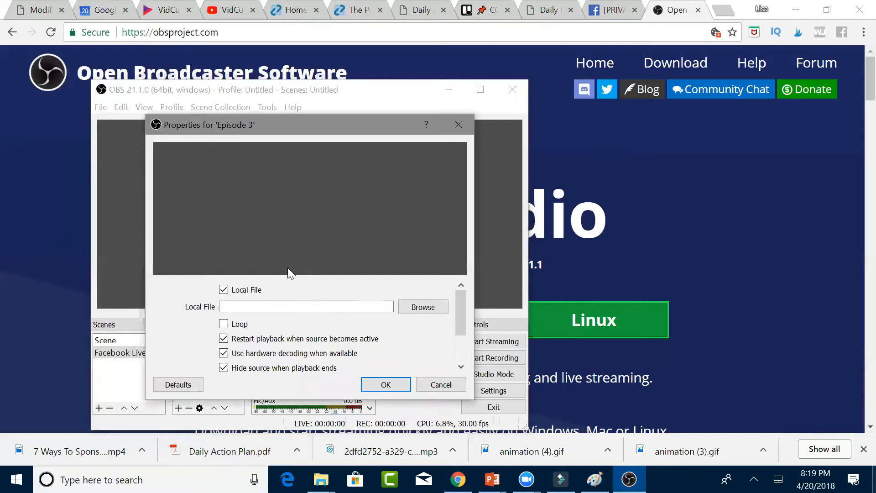
mouse_move(425, 323)
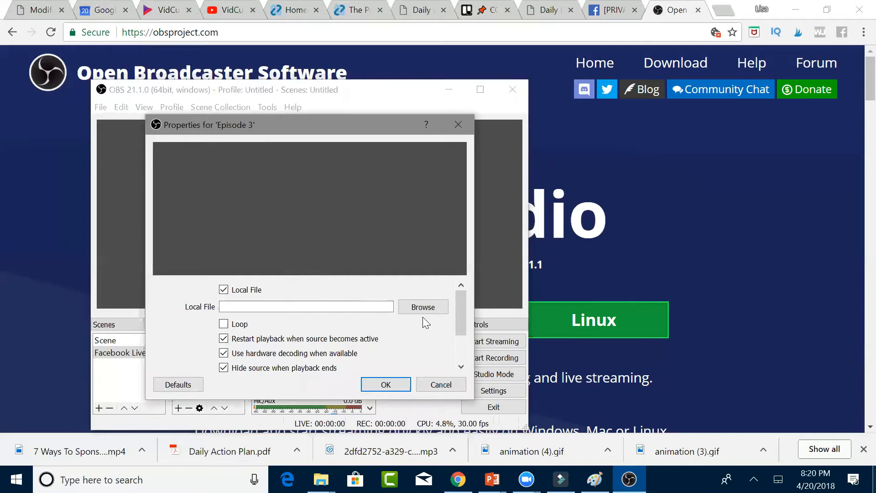
- Choose episode3.mp4 as the Episode 3 source's local file and confirm the properties
click(423, 306)
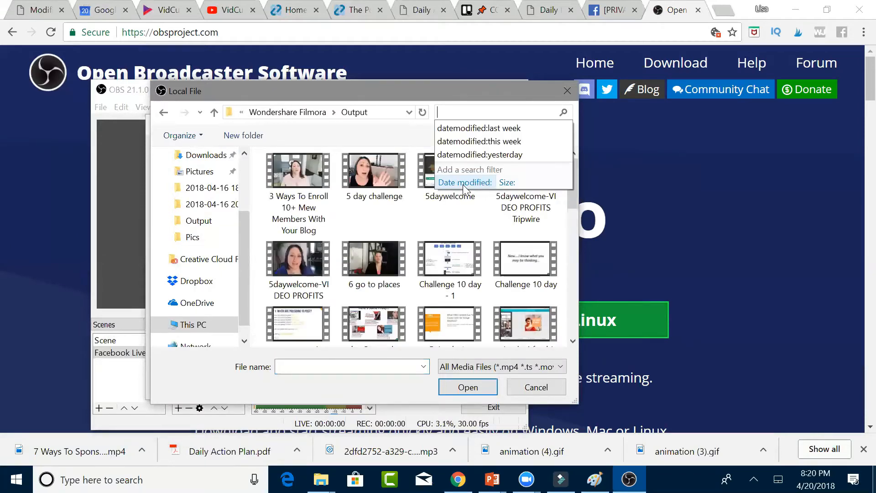
text(episode)
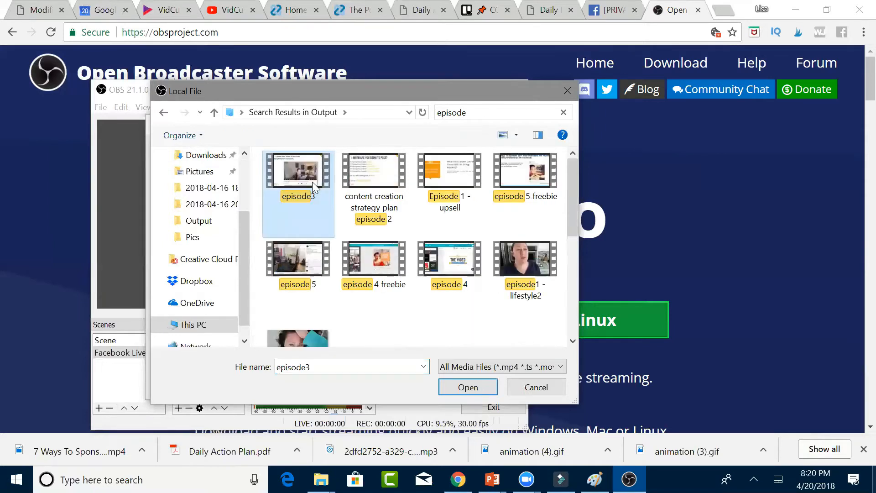
click(468, 386)
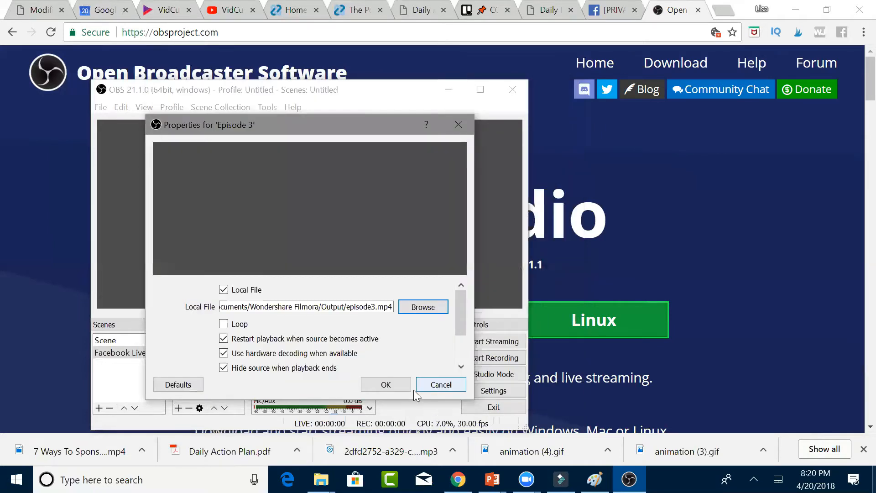
click(385, 384)
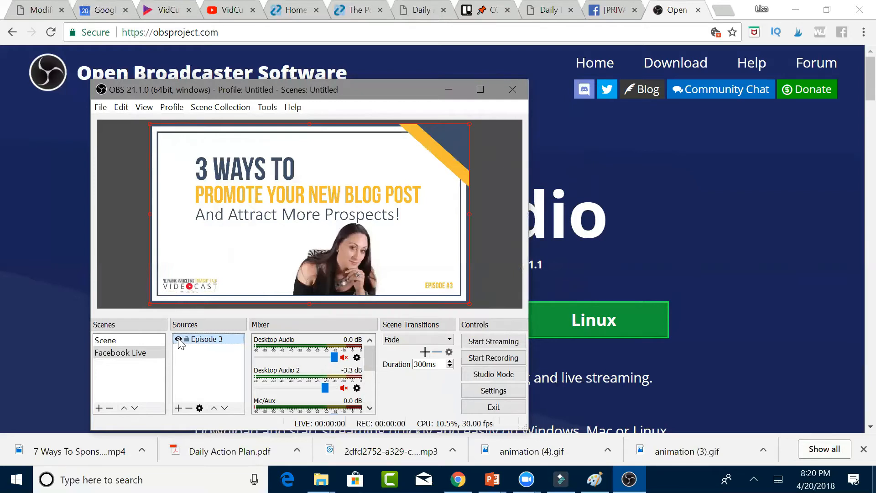
- Hide the Episode 3 source and switch to Facebook in Chrome
click(178, 339)
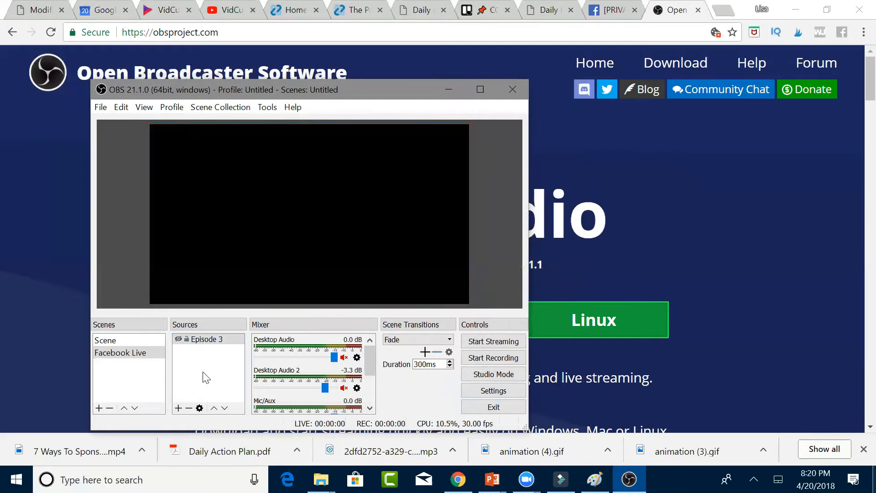
mouse_move(251, 390)
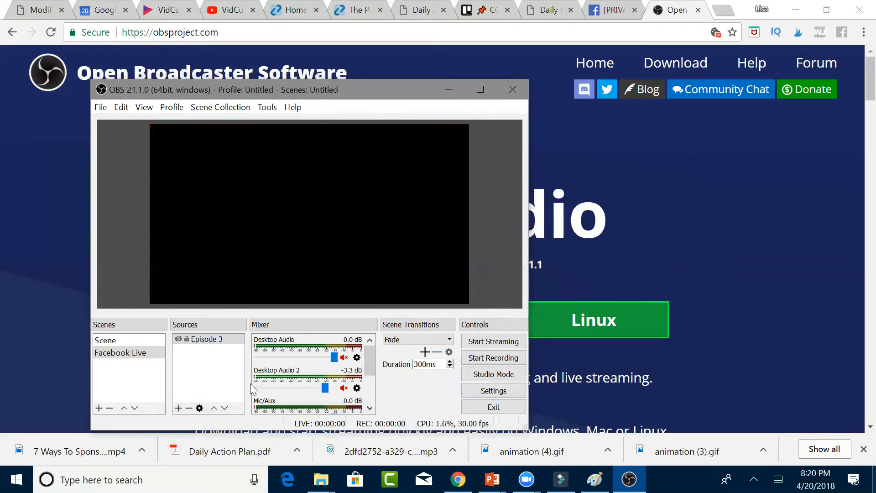
mouse_move(494, 333)
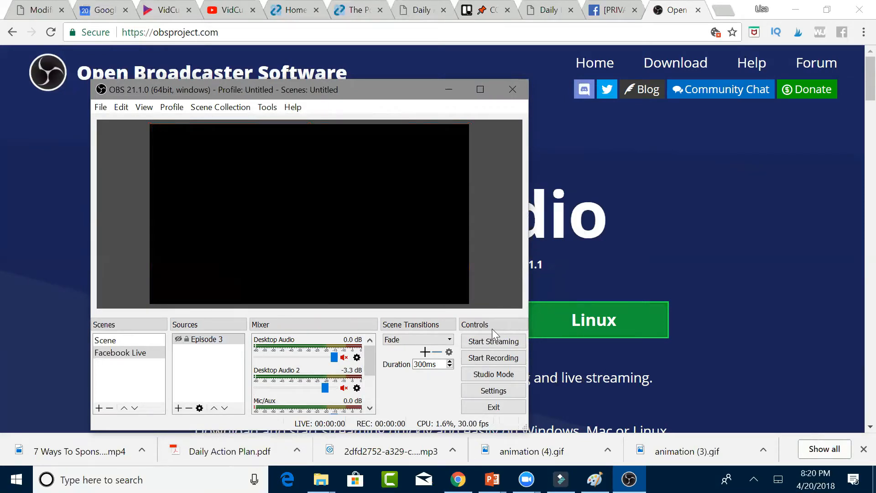
click(676, 10)
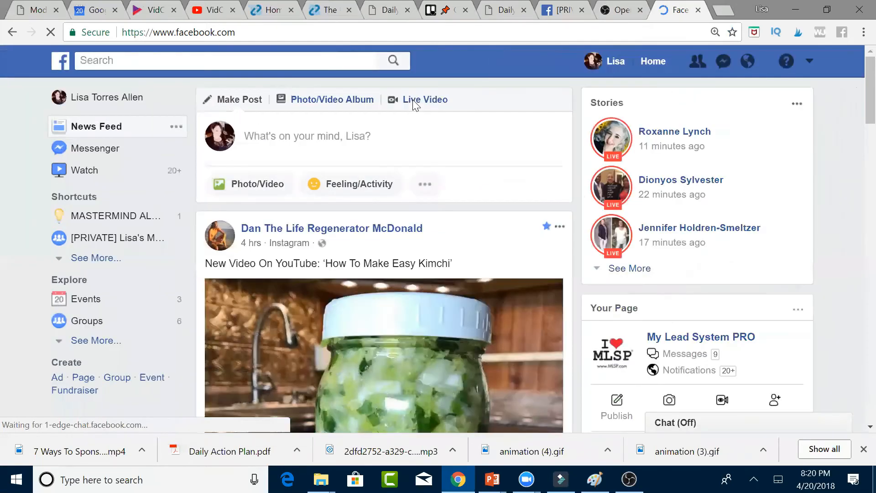
- Create a Facebook Live Video using Connect and select its stream key
click(425, 100)
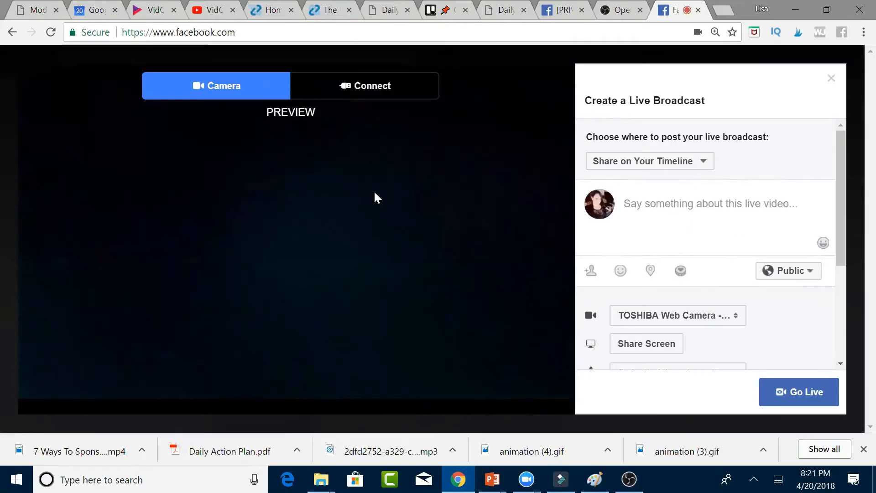
mouse_move(370, 102)
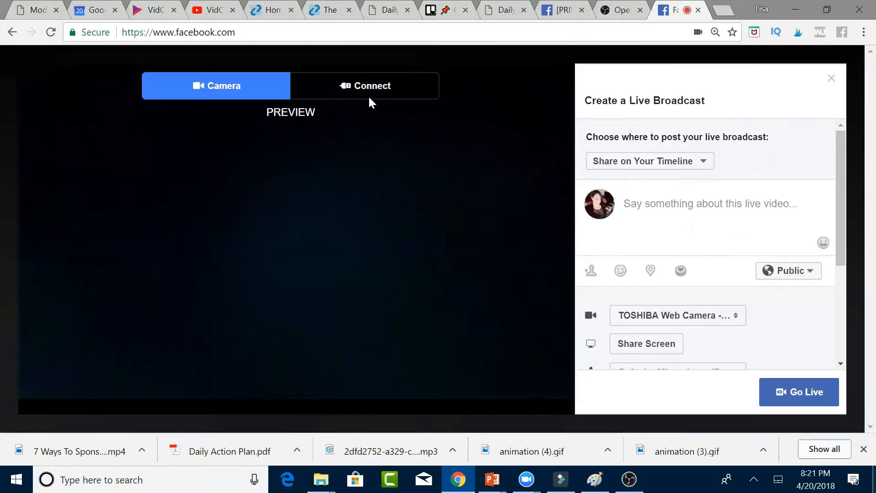
click(364, 85)
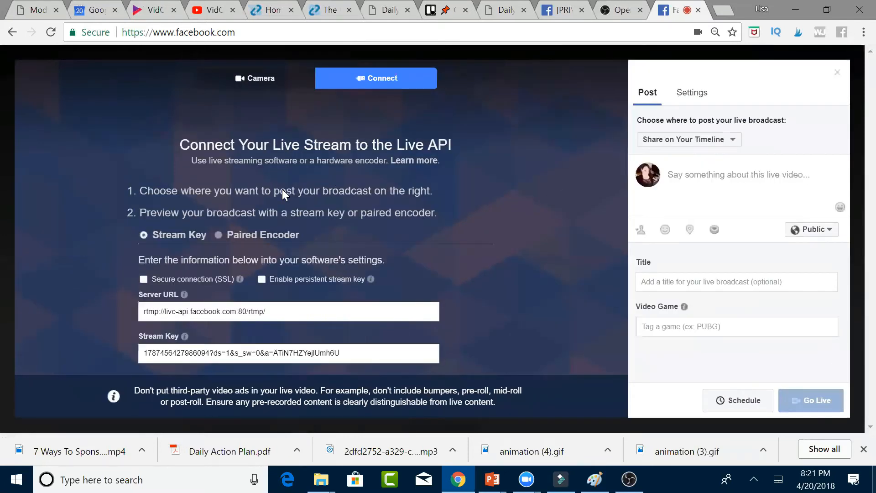
triple_click(241, 353)
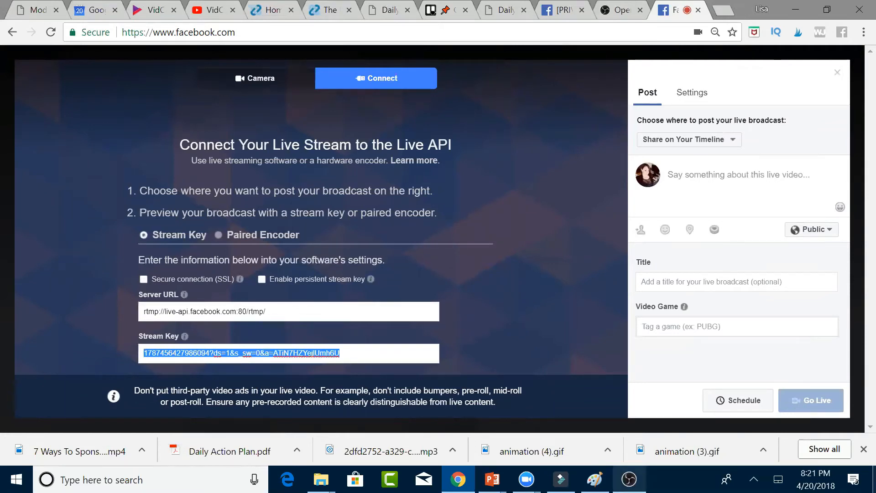
click(629, 480)
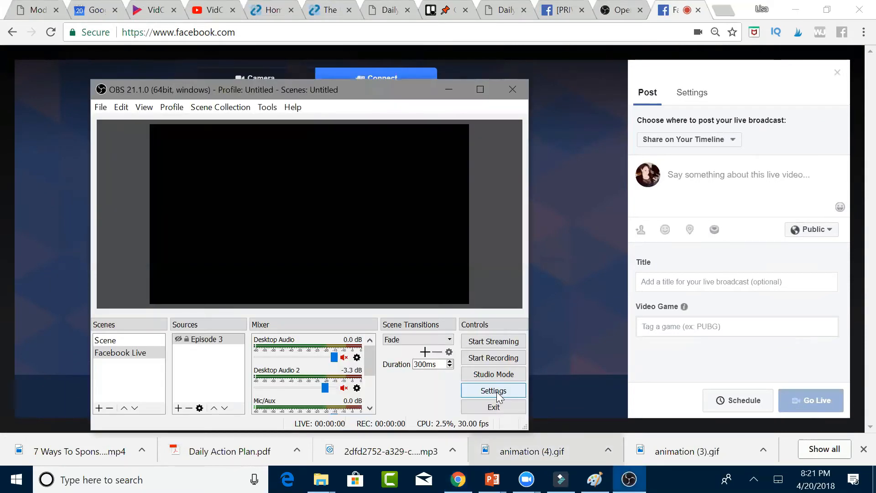
- Point OBS Stream settings at Facebook Live with the copied stream key and apply
click(493, 390)
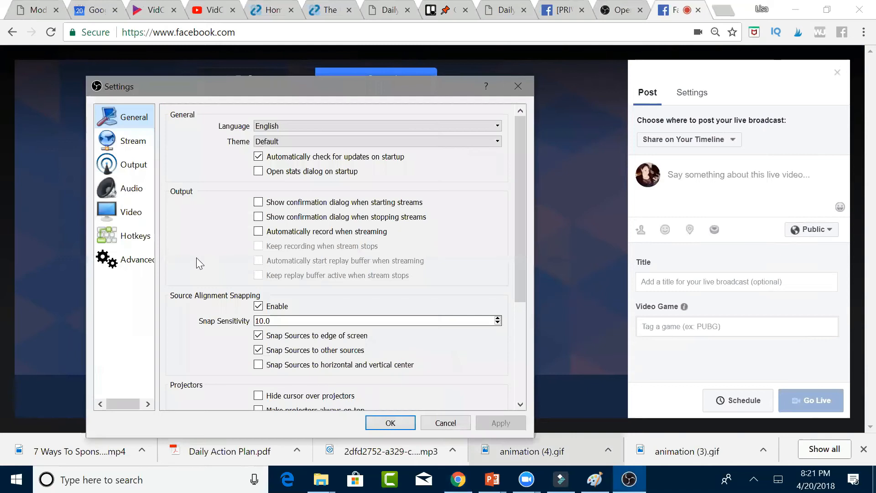
click(133, 141)
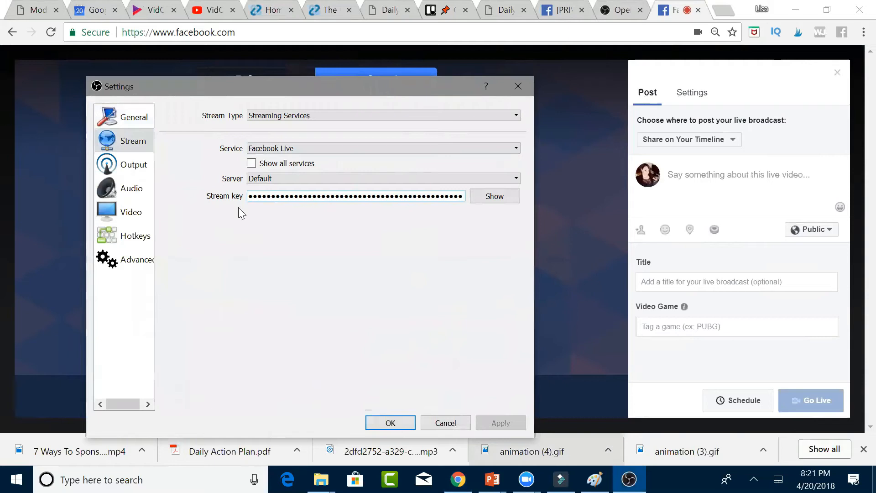
click(356, 196)
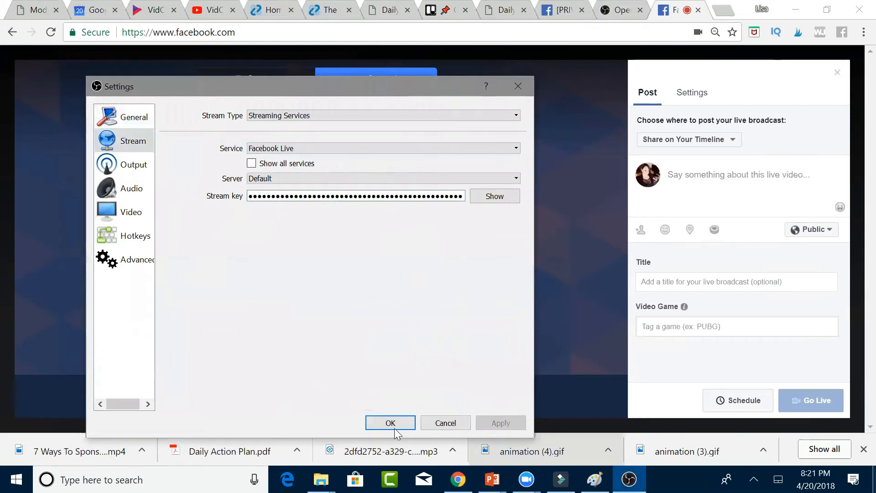
click(390, 423)
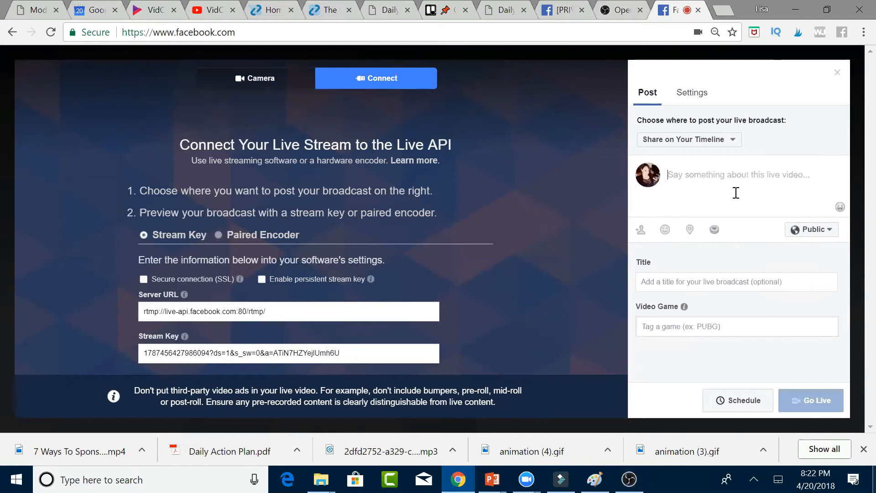
- Enter 'This is Episode 3' as both the post description and the title
text(This is Episode)
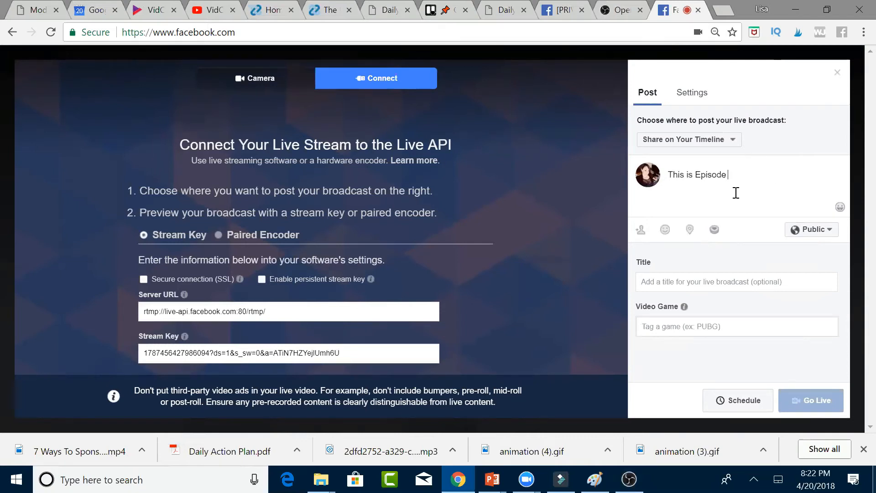
text(3)
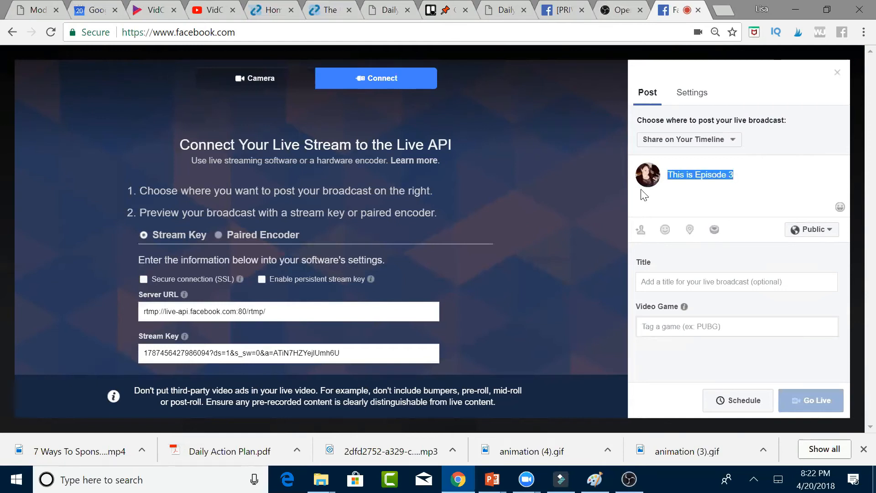
click(735, 282)
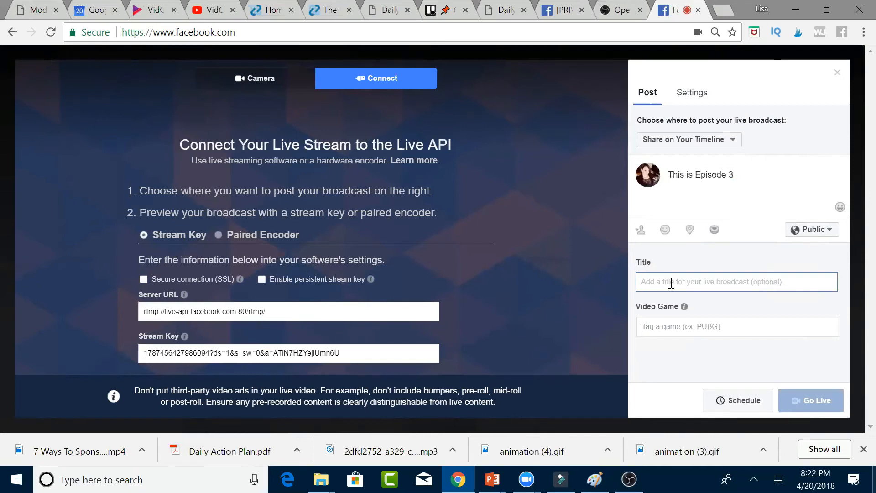
text(This is Episode 3)
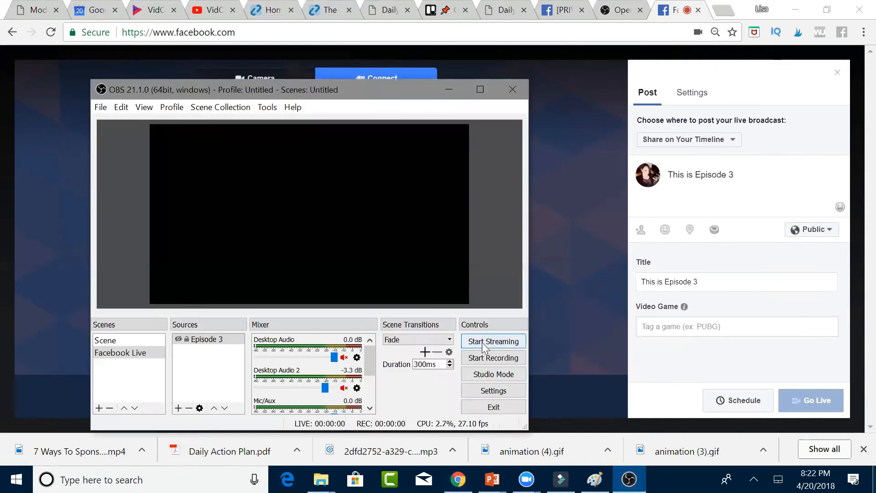
- Start streaming to Facebook and reposition the OBS window over the Facebook page
click(492, 341)
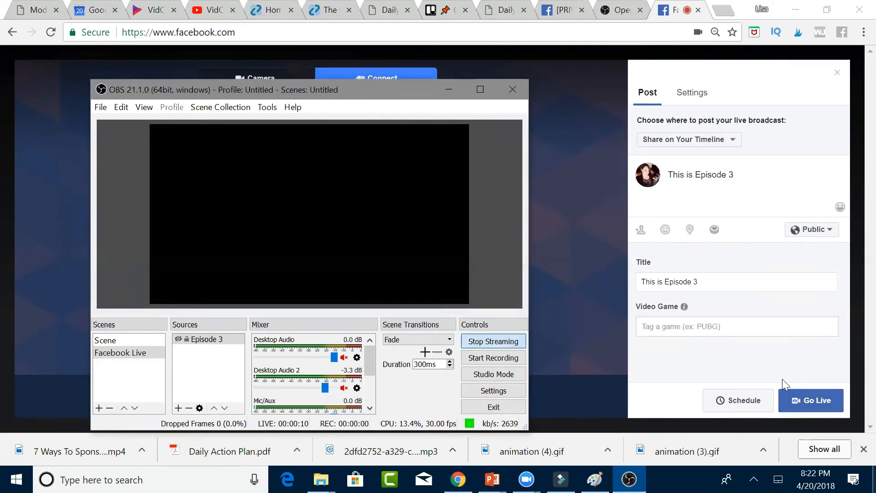
mouse_move(223, 91)
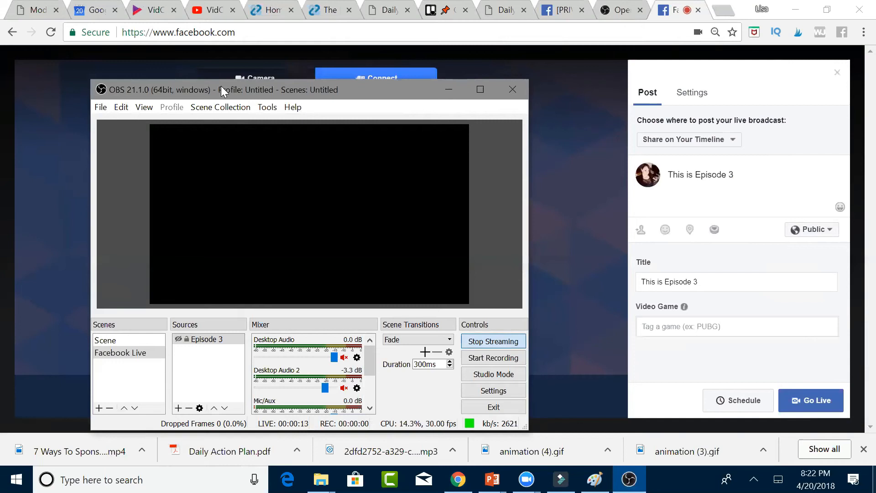
drag(224, 90, 383, 92)
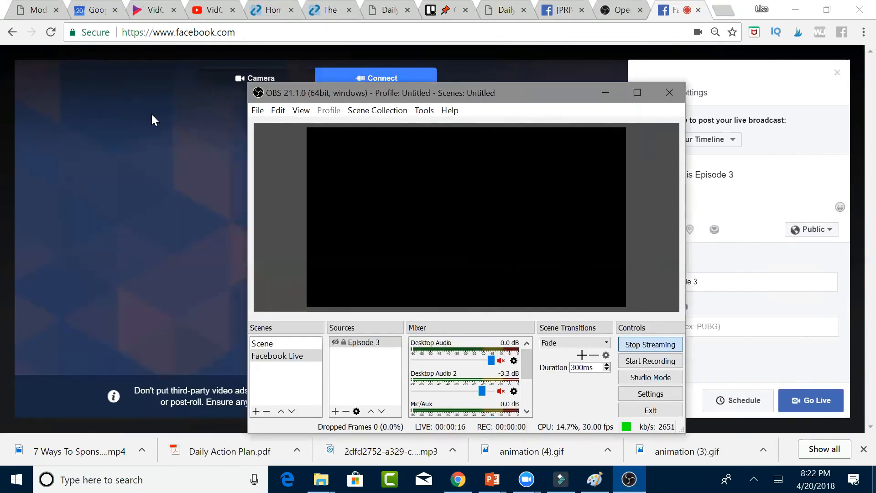
click(362, 342)
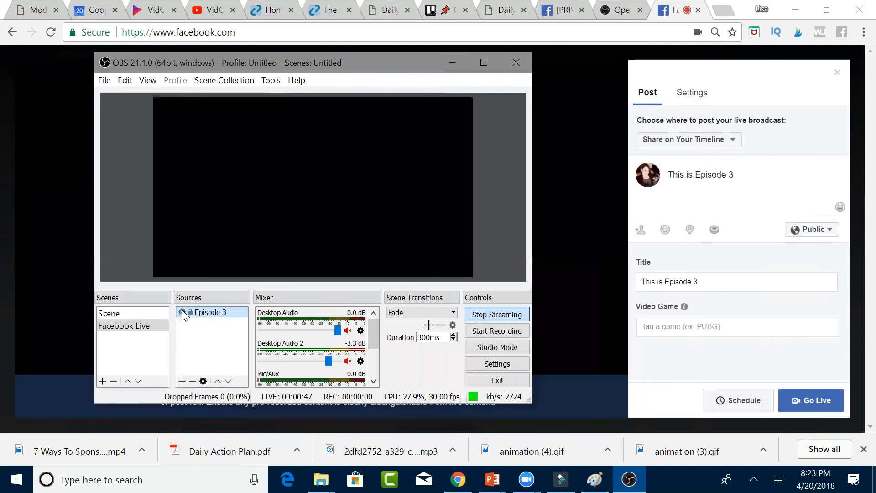
- Unhide the Episode 3 video source and stop the Facebook stream
click(181, 312)
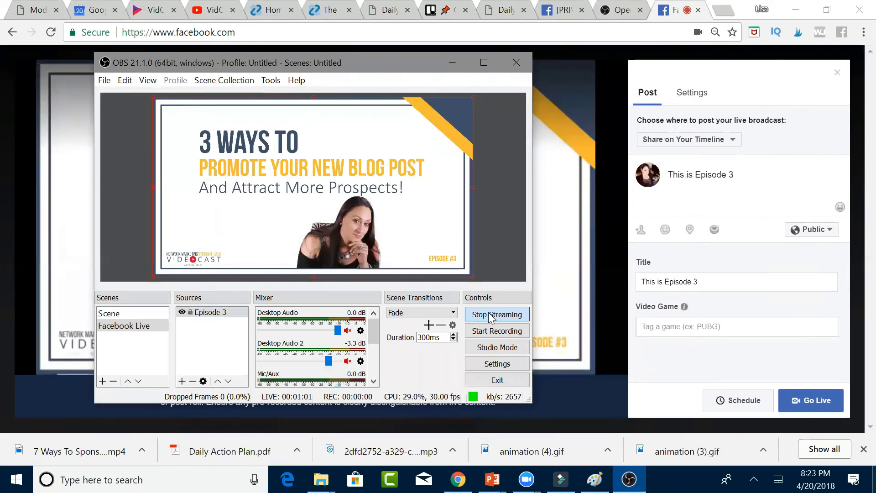
click(496, 314)
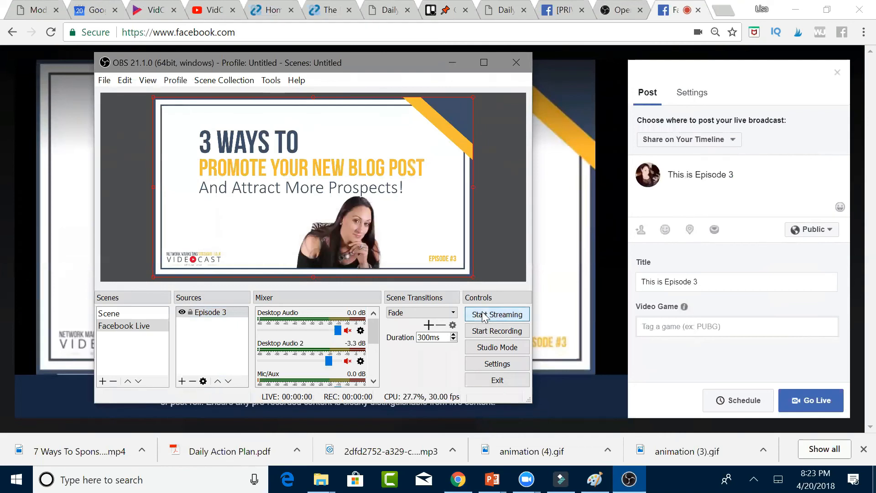